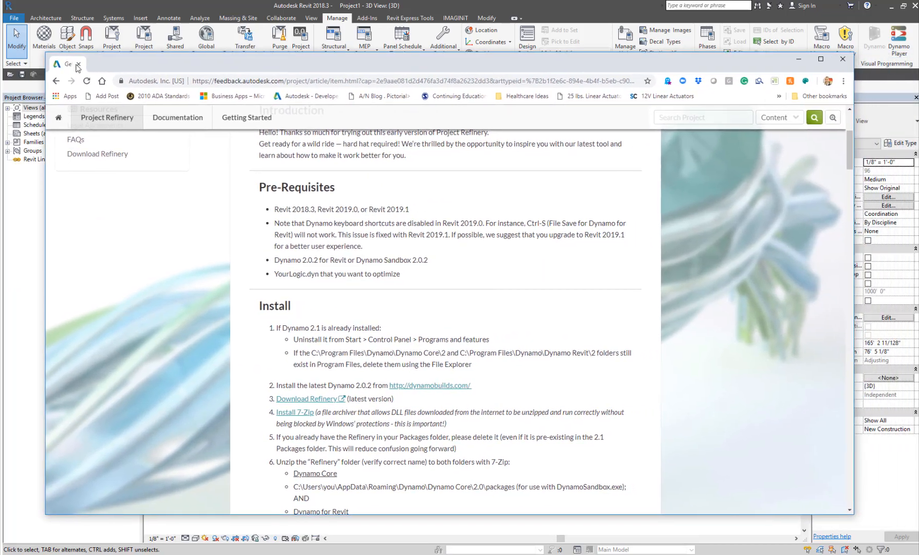
Step: Scroll the Getting Started page down to the Install steps
scroll("down", 3)
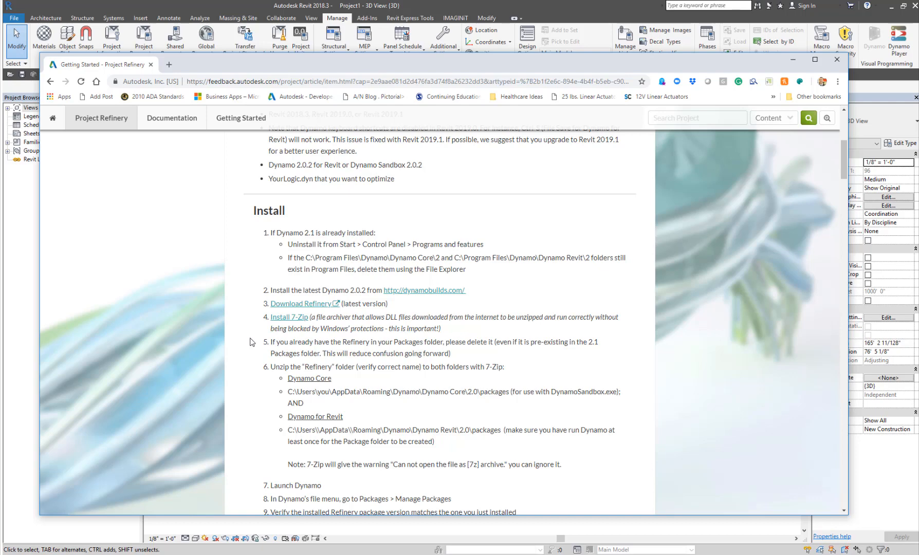
mouse_move(315, 253)
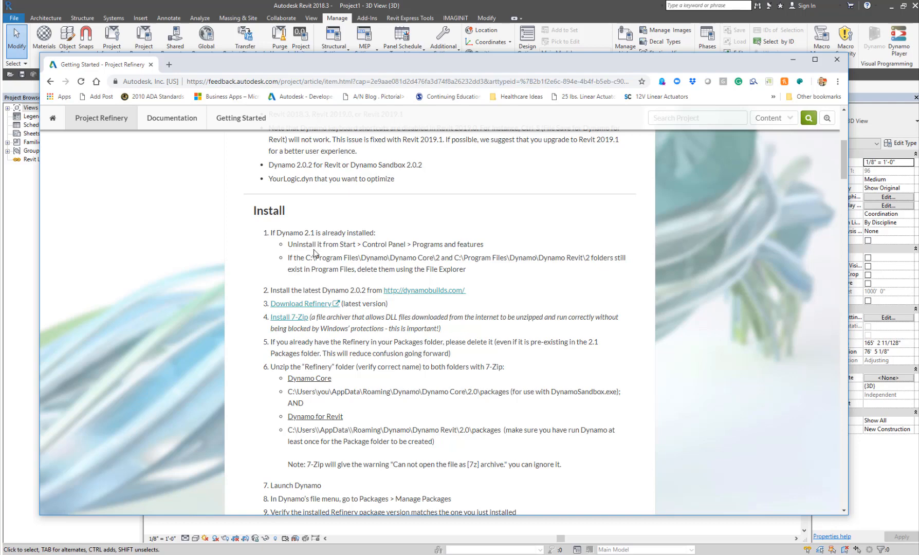
mouse_move(477, 274)
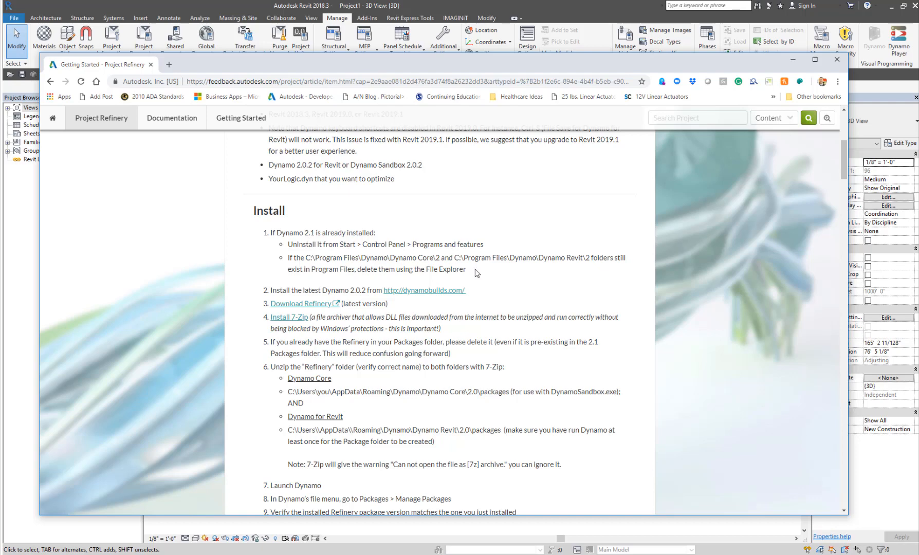
mouse_move(885, 38)
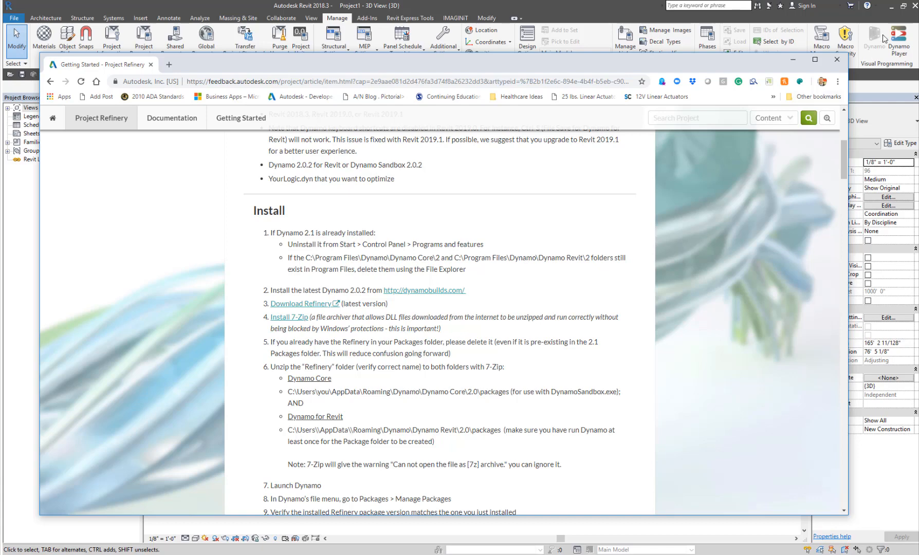
mouse_move(509, 266)
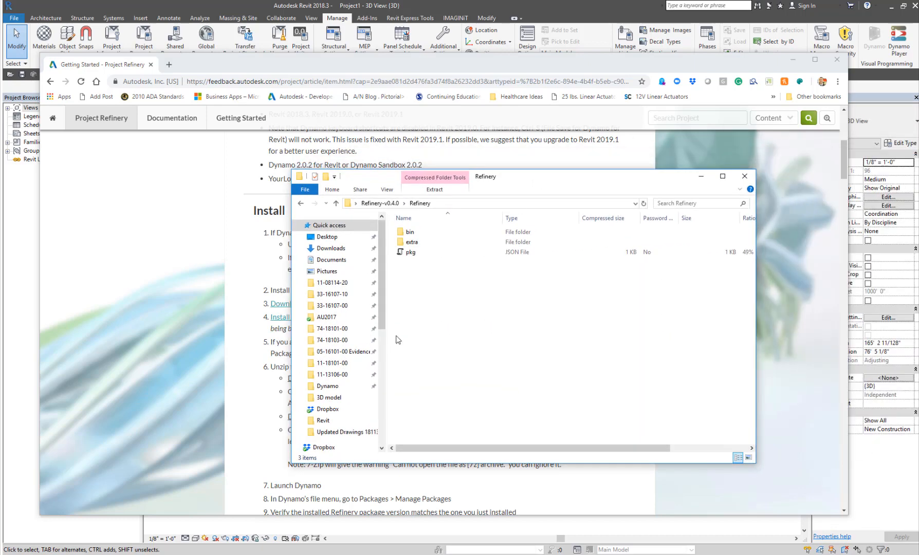
mouse_move(489, 292)
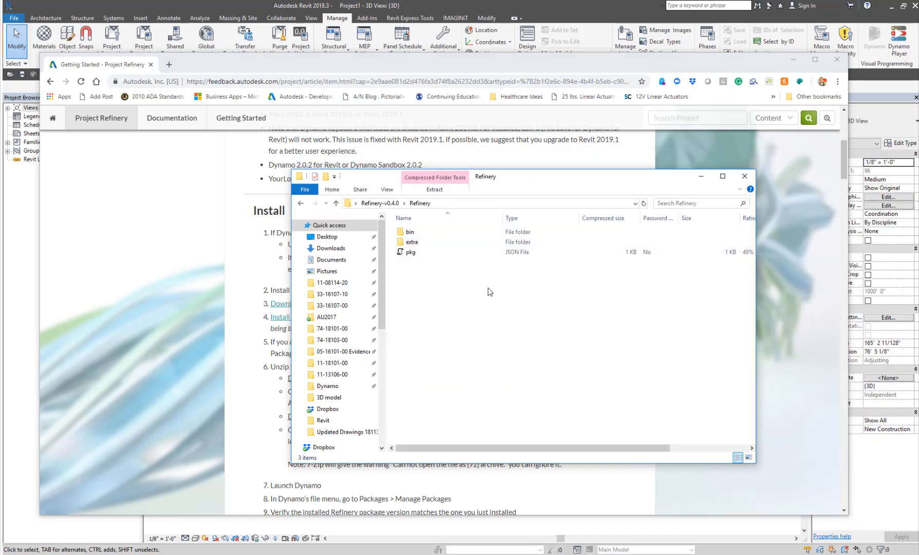
mouse_move(469, 327)
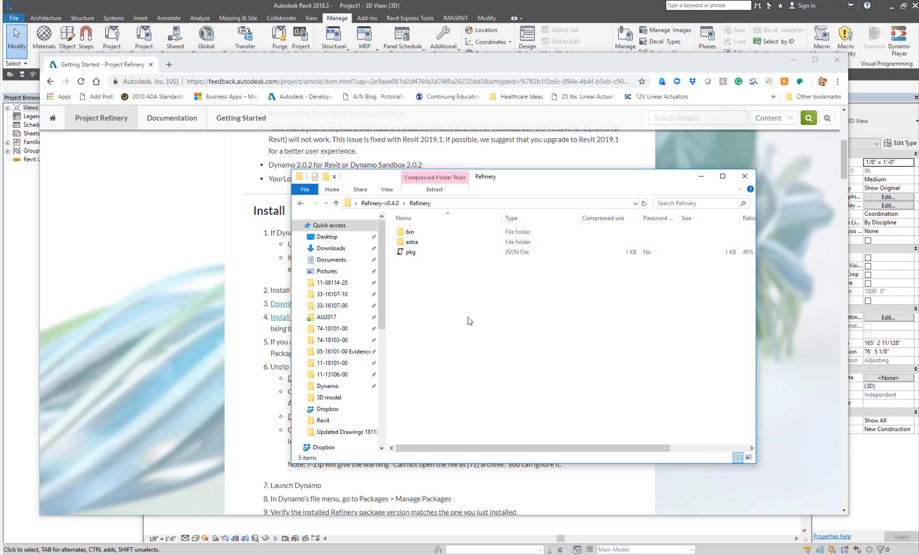
mouse_move(525, 180)
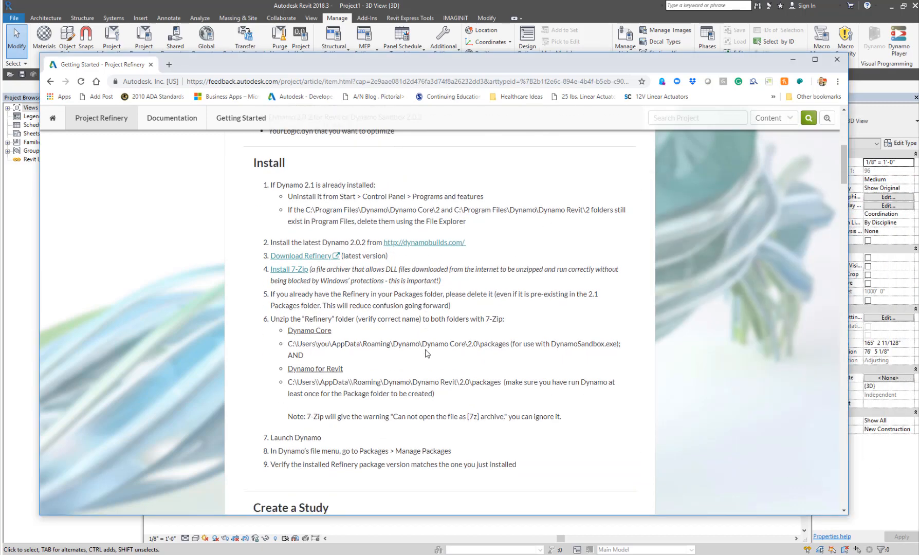
Step: Show C:\Program Files\Dynamo and AppData\Roaming\Dynamo in two Explorer windows side by side
scroll("down", 3)
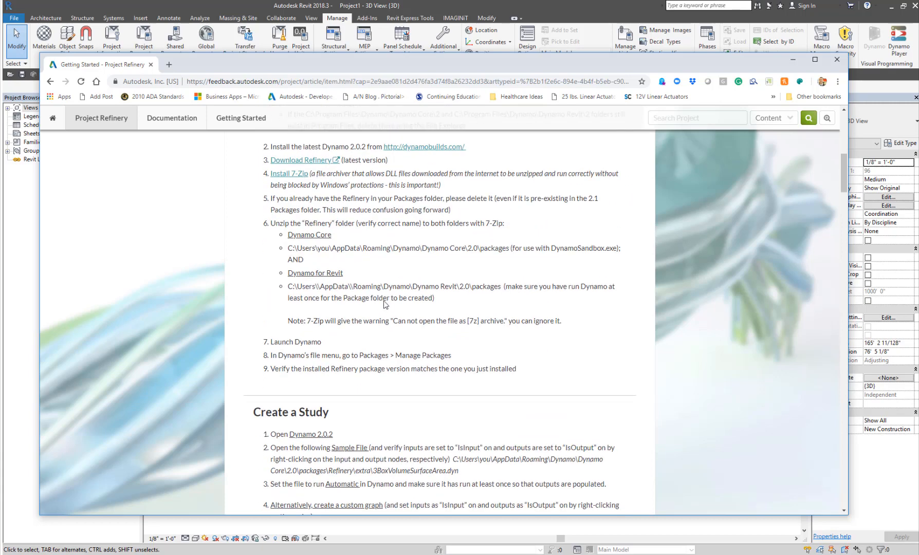
mouse_move(288, 253)
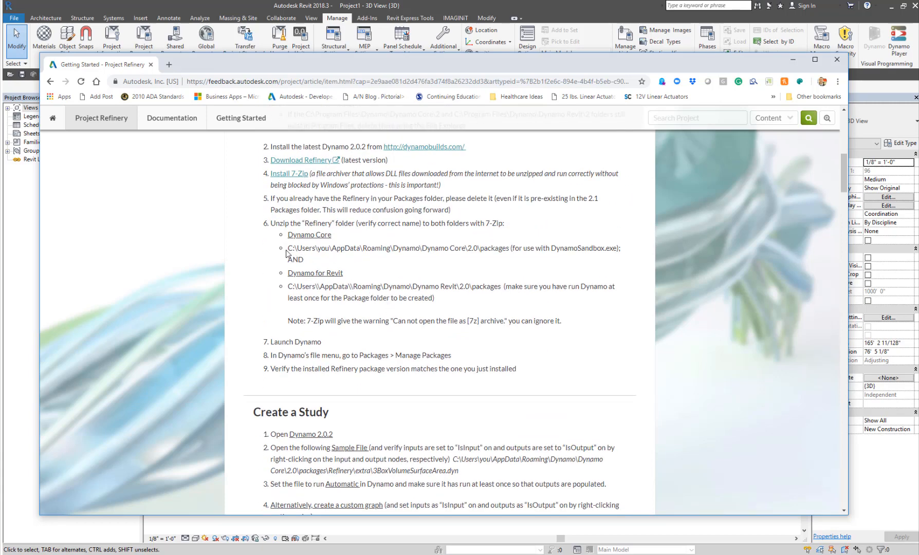
left_click_drag(287, 248, 520, 247)
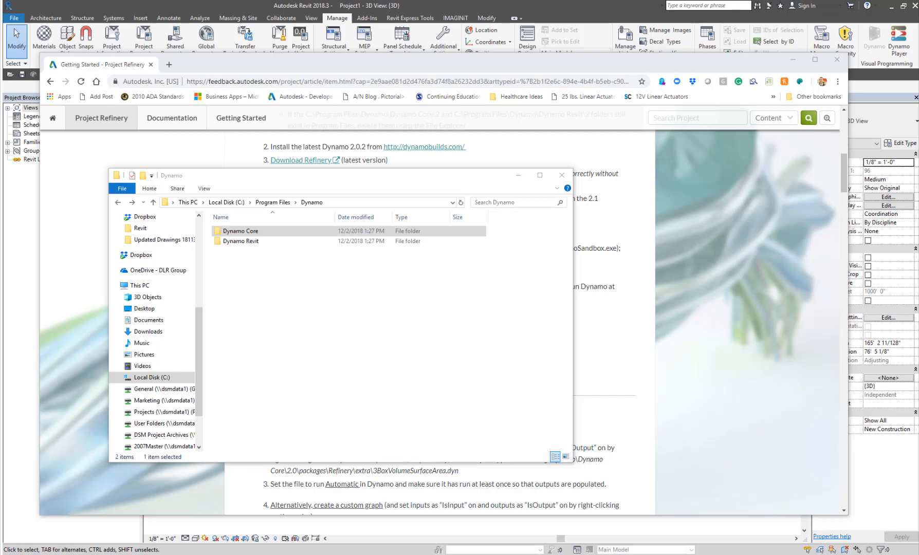
mouse_move(288, 471)
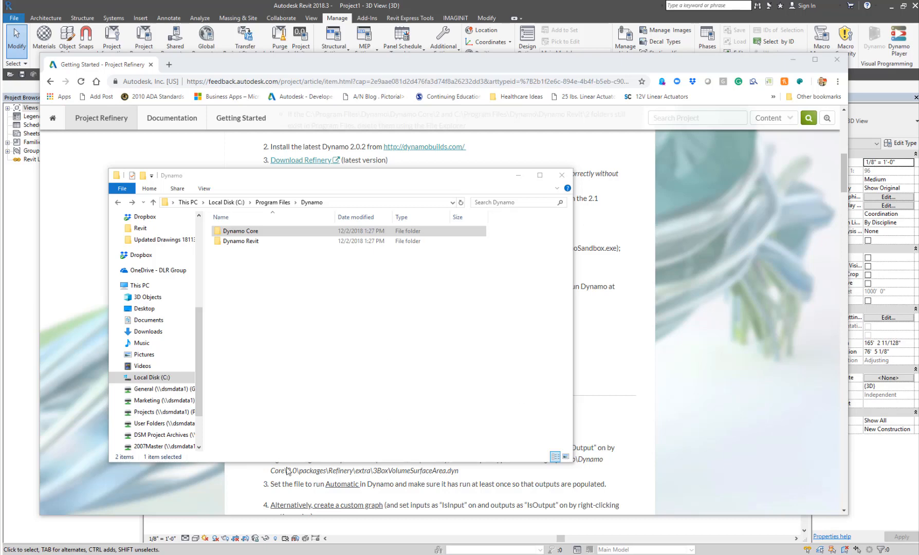
left_click(232, 399)
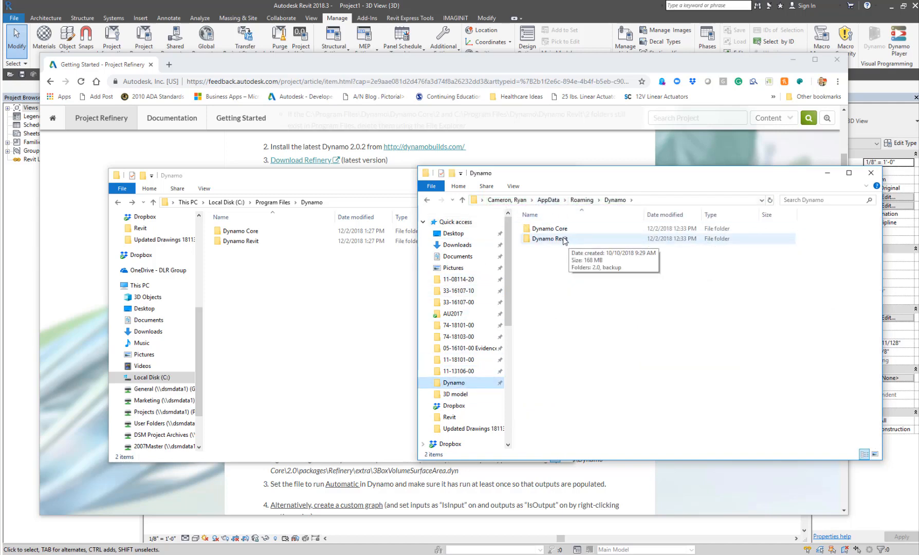
left_click(548, 229)
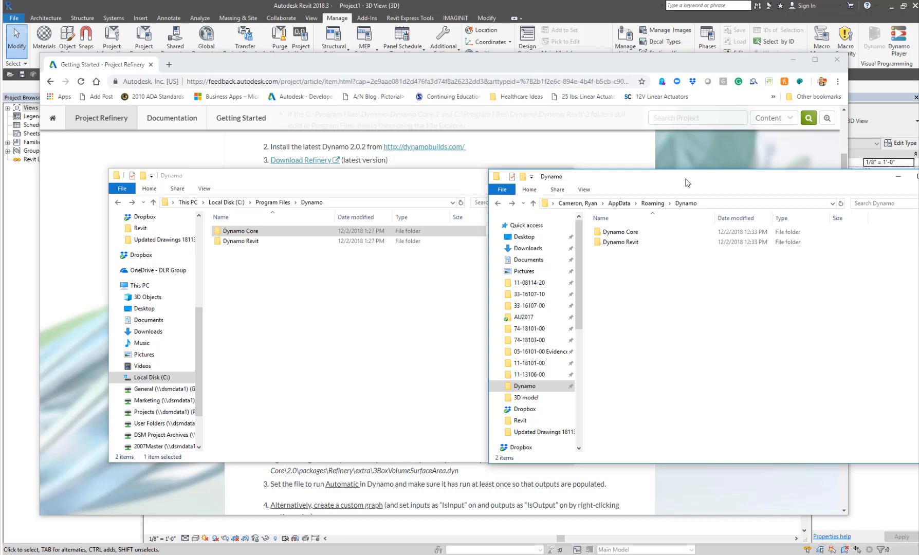
Step: Close the two Dynamo folder windows
left_click(561, 175)
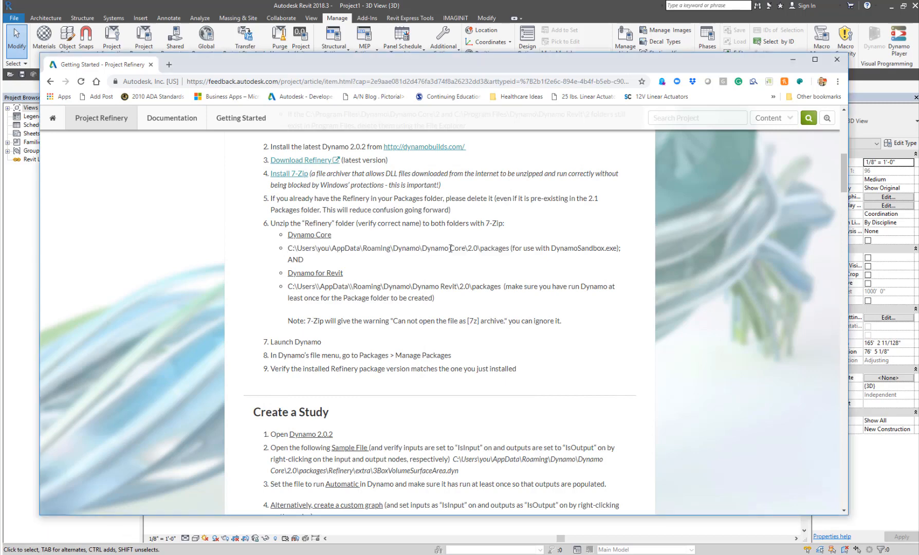
mouse_move(472, 248)
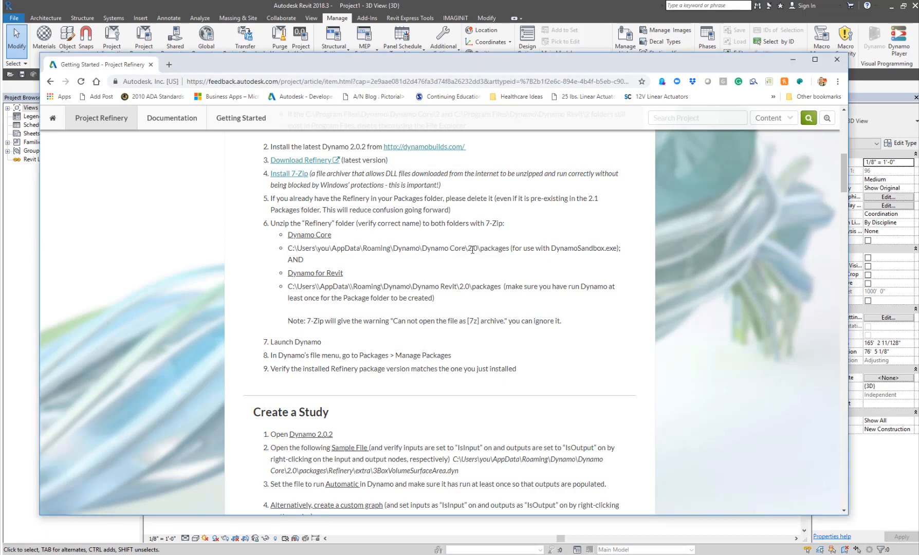
mouse_move(564, 249)
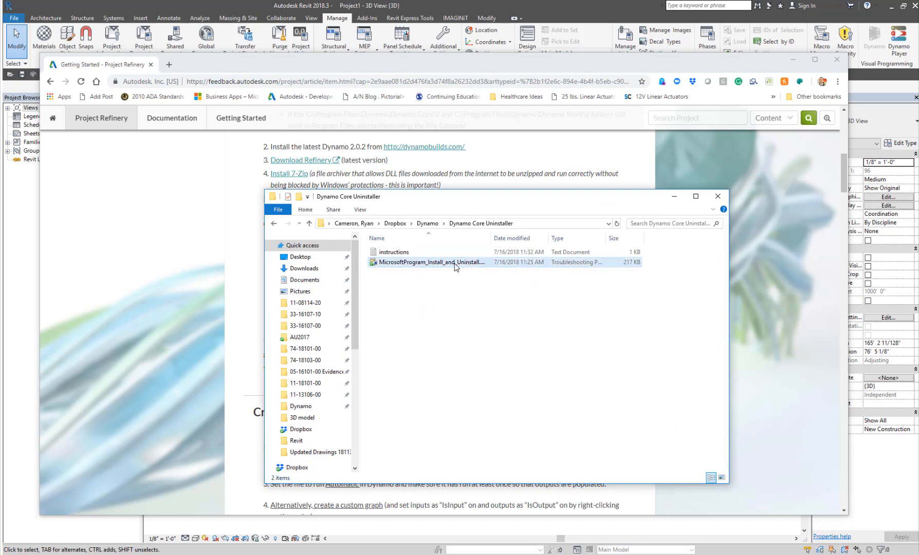
mouse_move(458, 262)
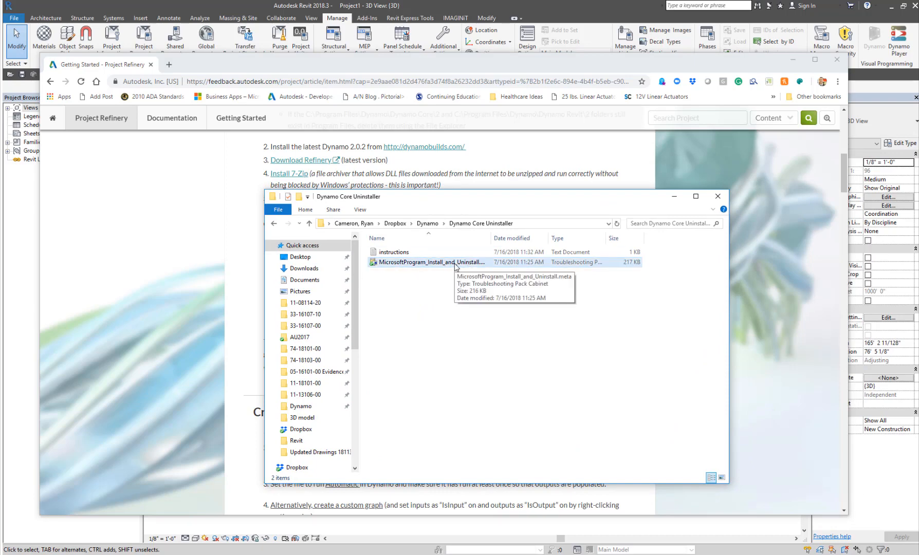
mouse_move(451, 314)
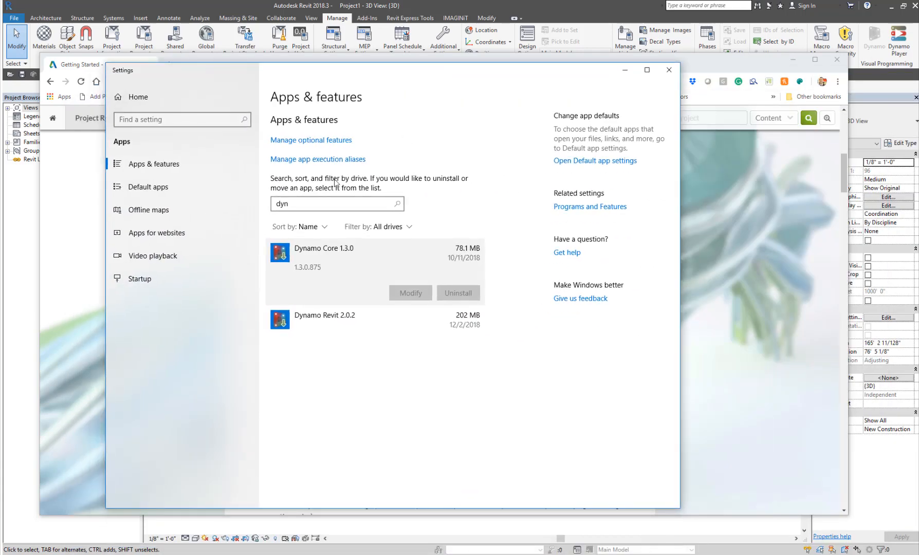
mouse_move(345, 291)
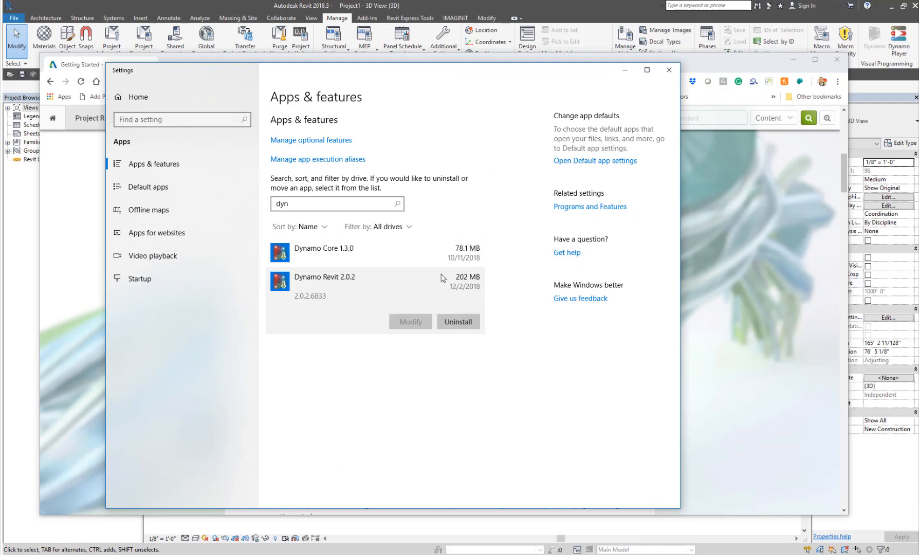
Step: Show the options for Dynamo Revit 2.0.2 in the installed apps list
left_click(323, 248)
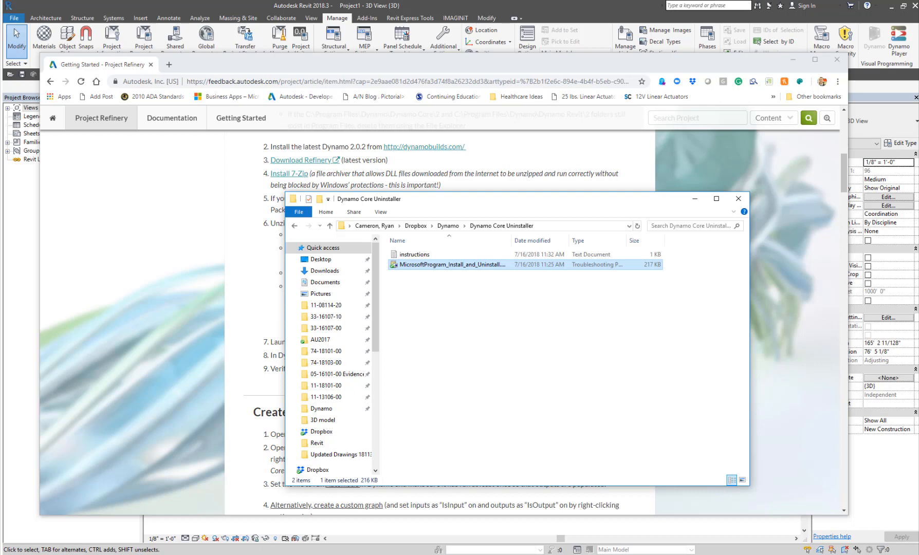
Step: Launch the install/uninstall troubleshooter and report a problem uninstalling a program
double_click(448, 264)
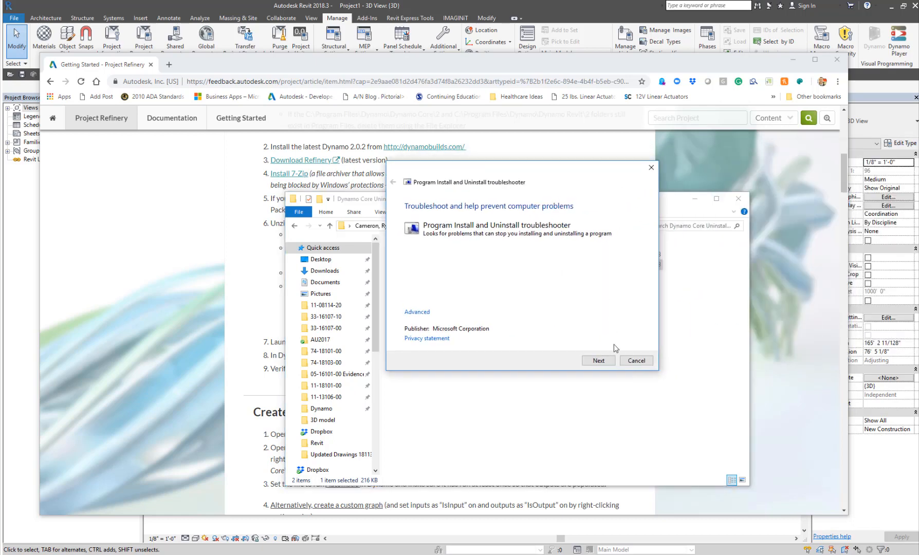
left_click(598, 360)
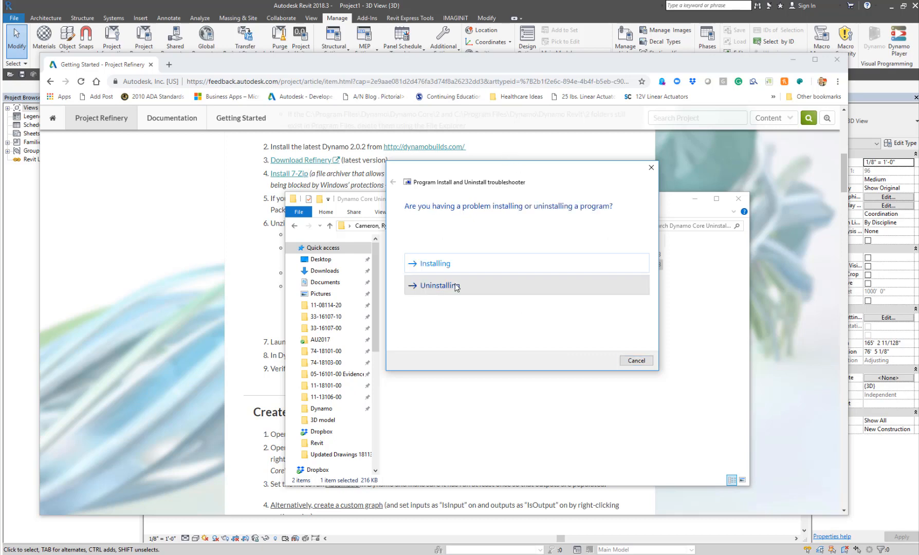
left_click(437, 286)
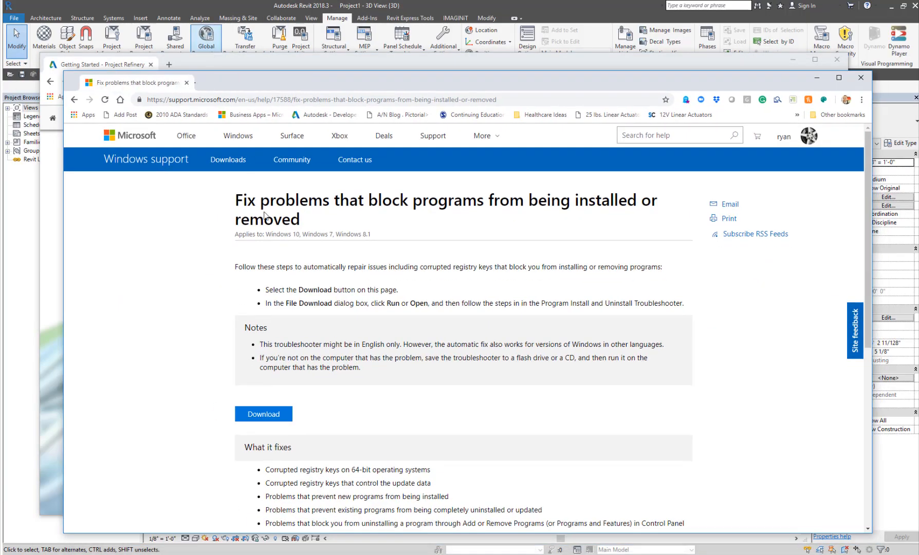
mouse_move(809, 135)
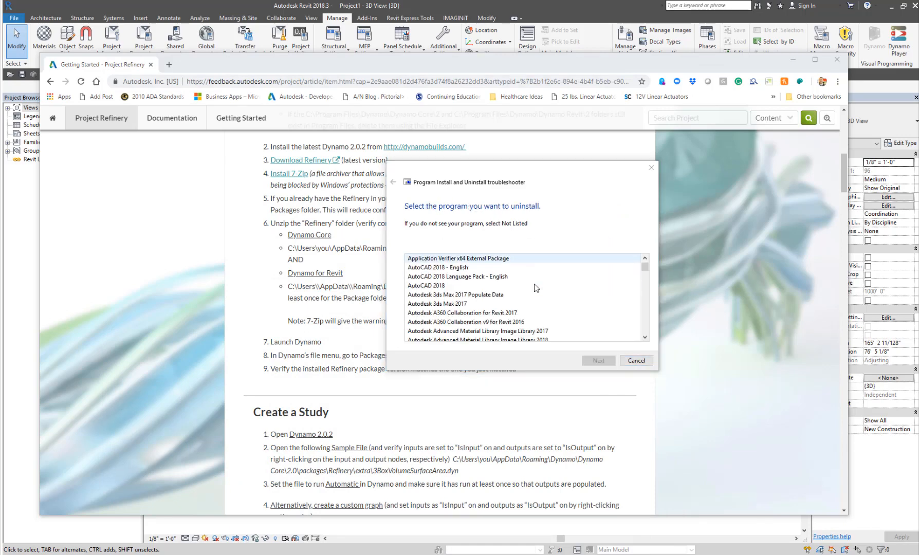
Step: Pick Dynamo Core 2.0.2 from the troubleshooter's installed programs list
scroll("down", 3)
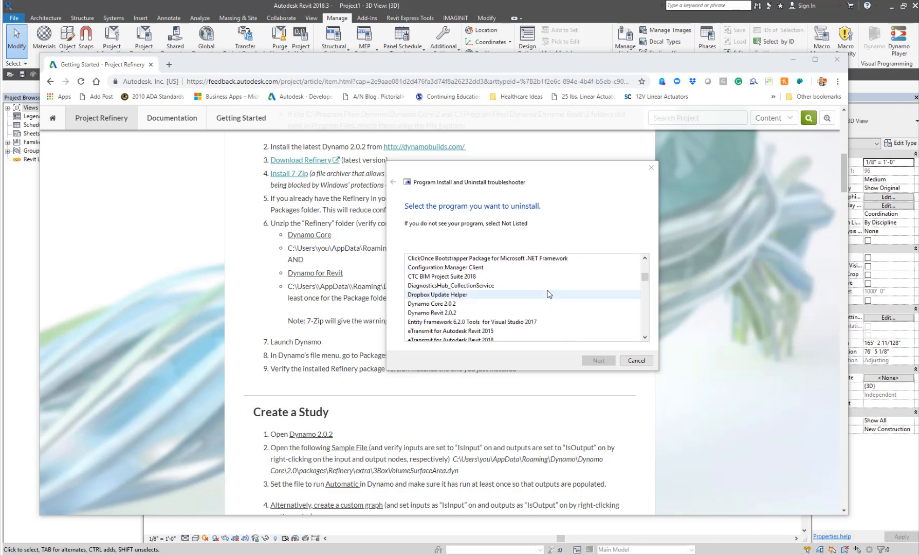
left_click(432, 312)
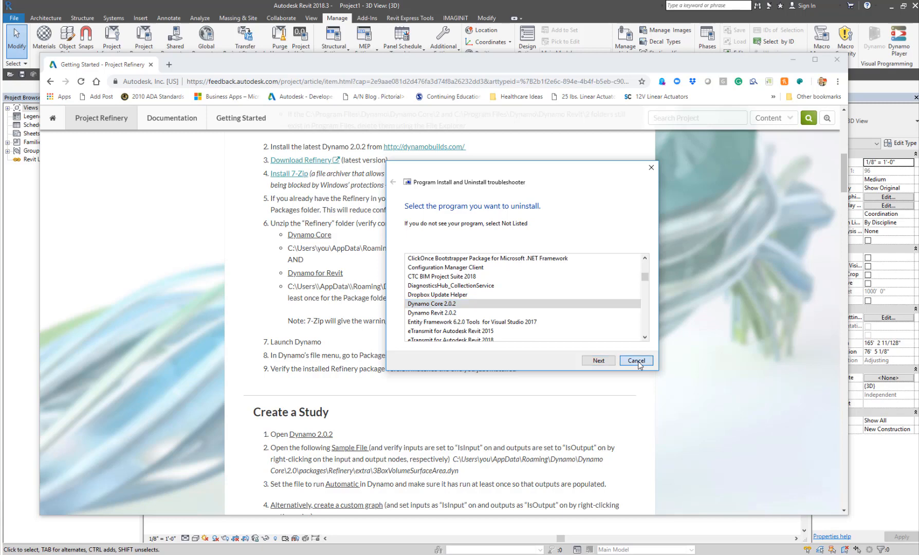
Step: Cancel the troubleshooter and browse Dynamo Core > 2.0 > packages > Refinery
left_click(635, 361)
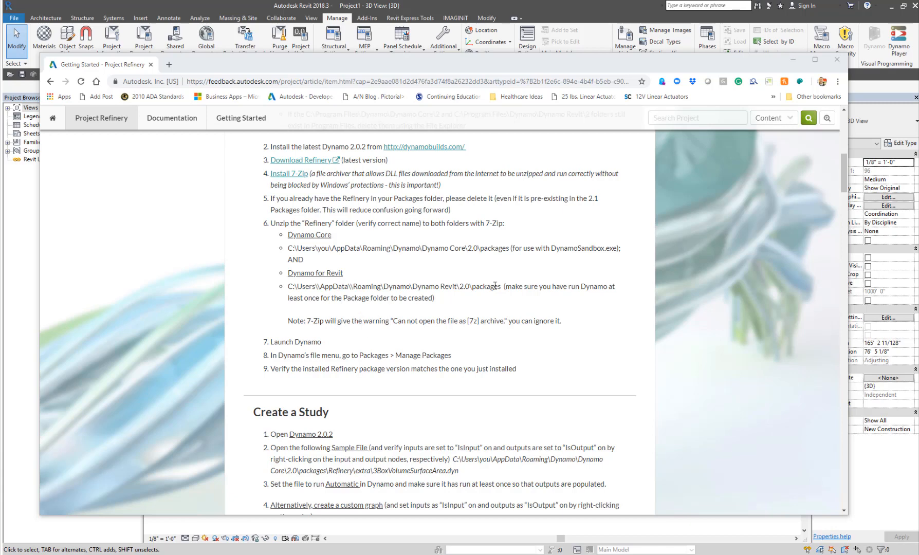
mouse_move(475, 316)
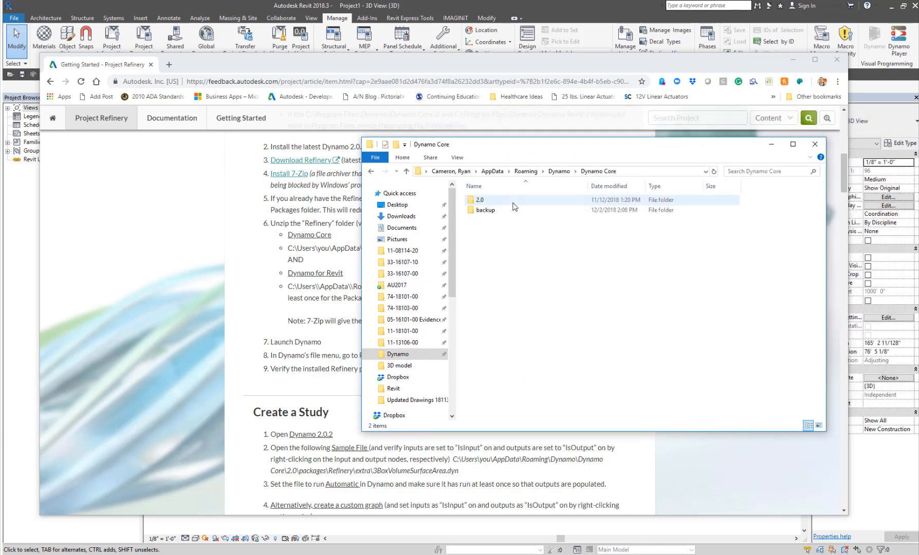
double_click(481, 200)
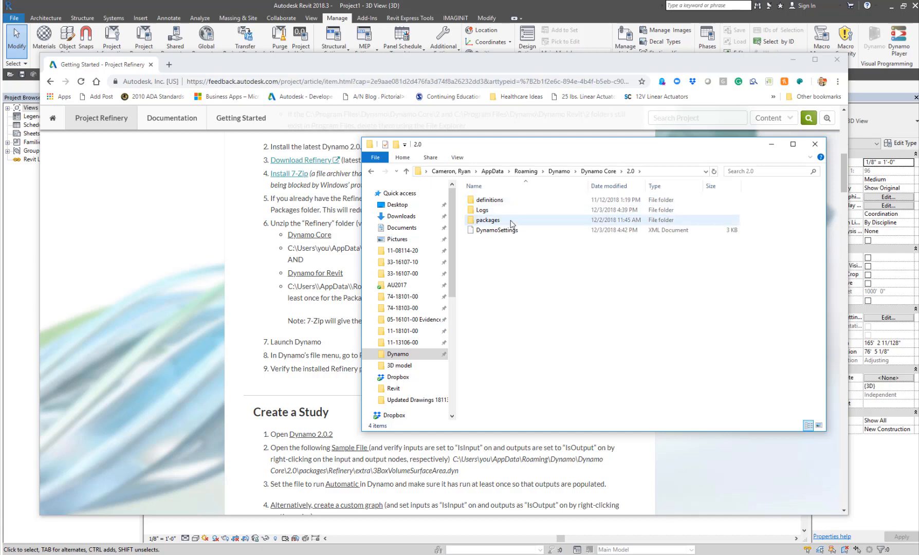
double_click(488, 219)
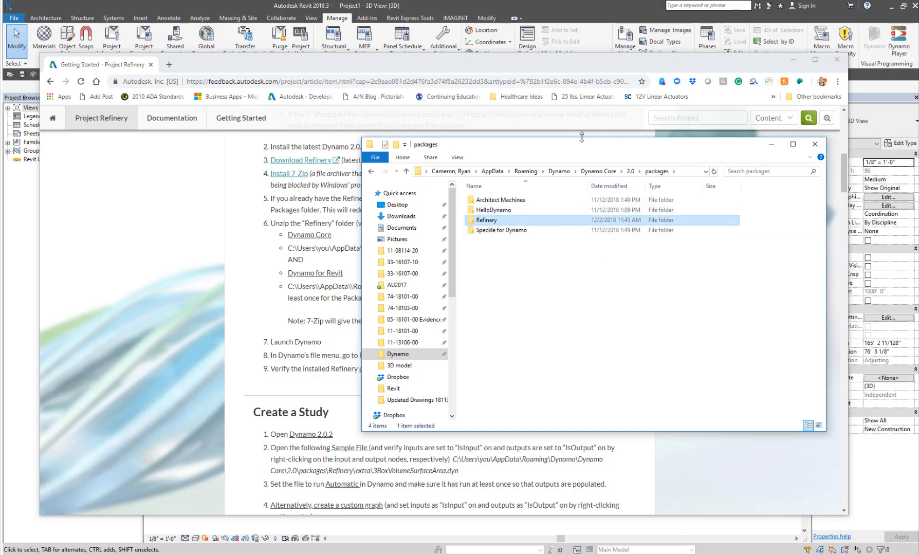
double_click(485, 220)
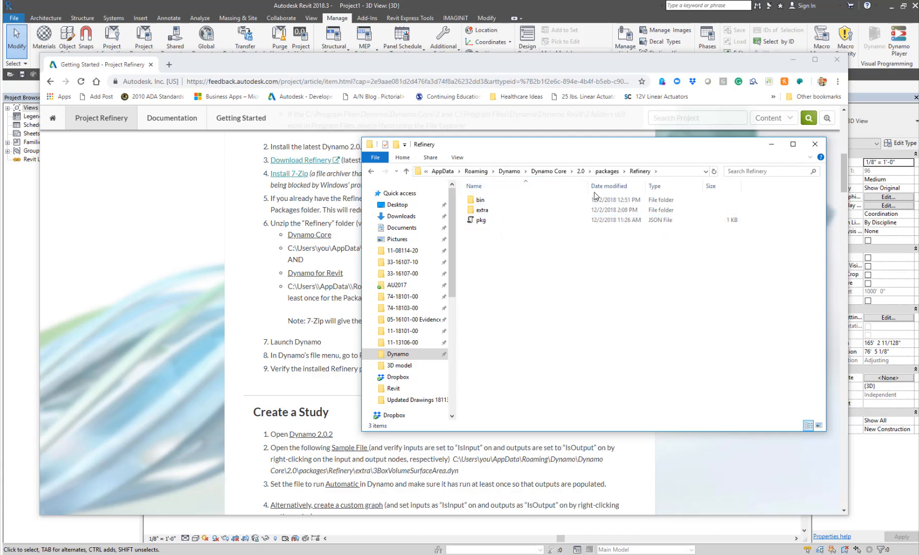
Step: Browse to the Refinery package folder under Dynamo Revit > 2.0 > packages
left_click(479, 209)
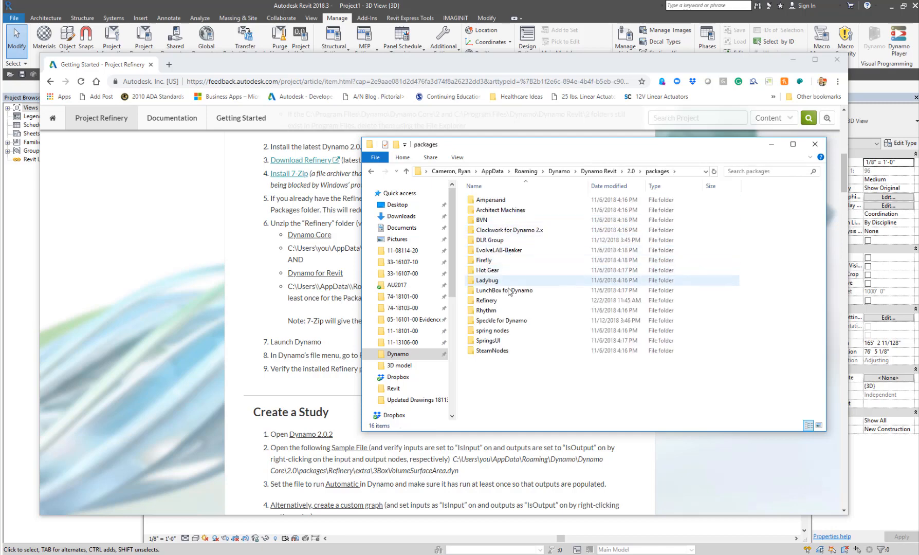
left_click(485, 300)
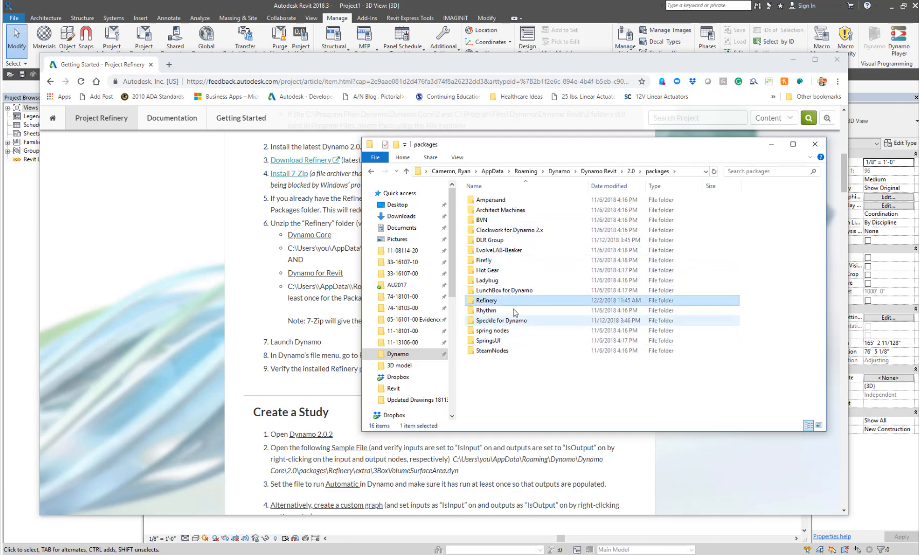
double_click(485, 300)
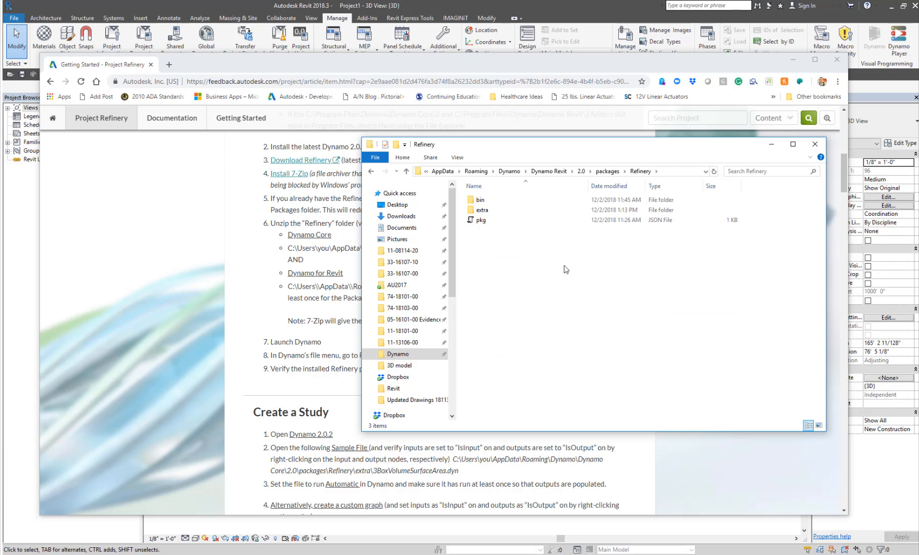
mouse_move(548, 269)
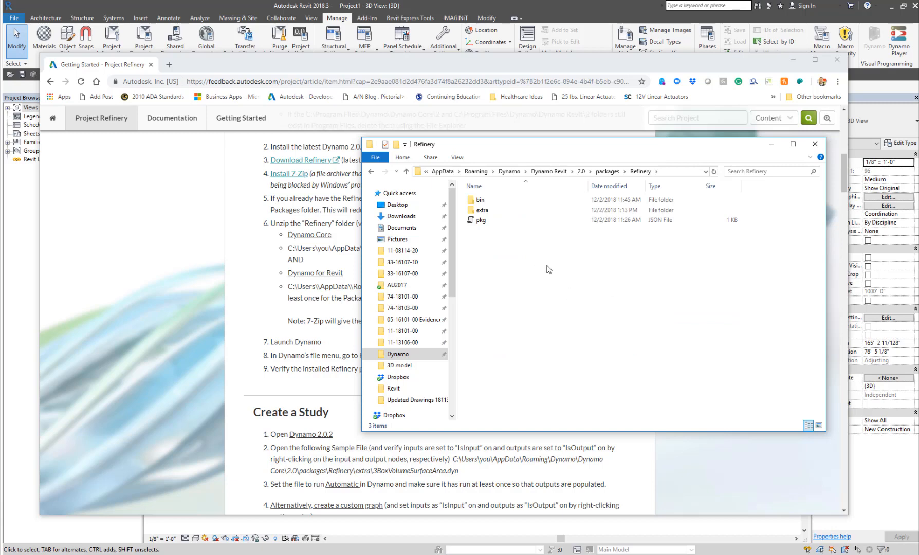
mouse_move(517, 251)
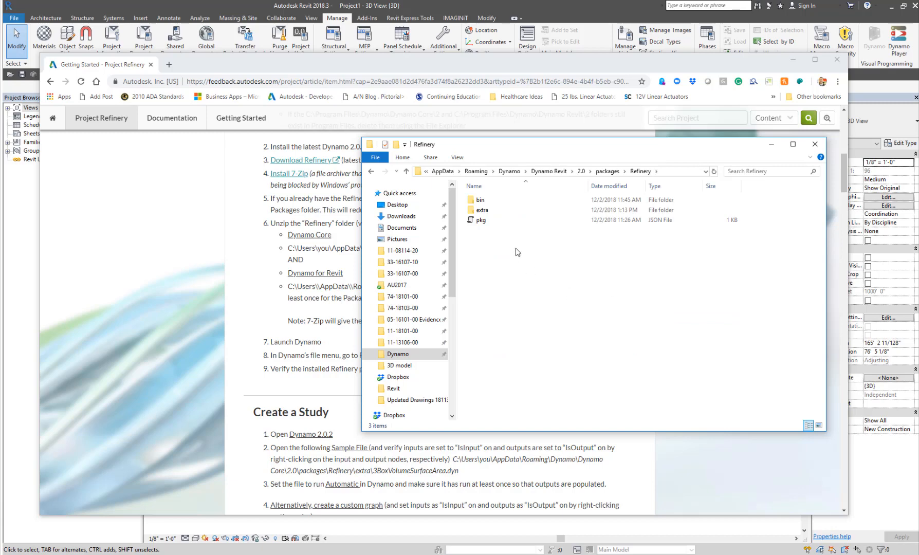
Step: Review the pkg file's Properties for a blocked-download notice, then dismiss the dialog
right_click(480, 220)
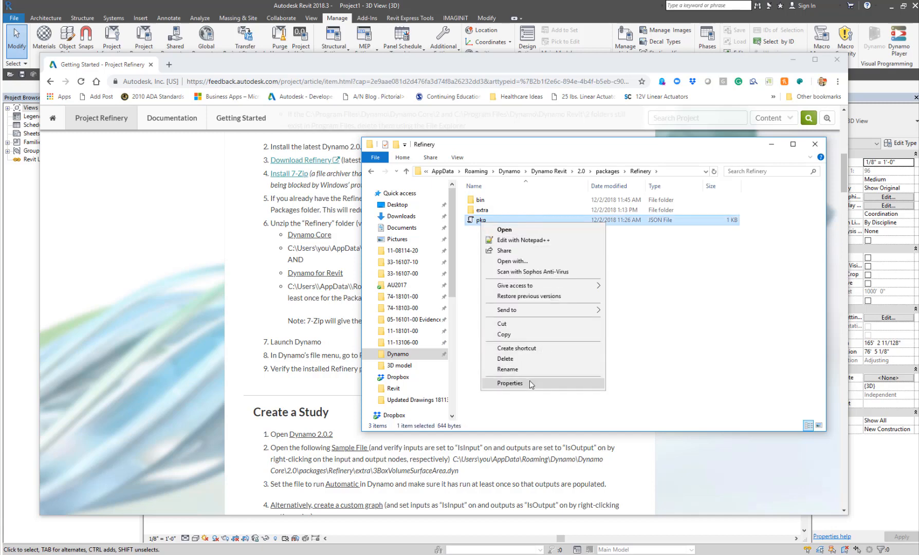
left_click(510, 383)
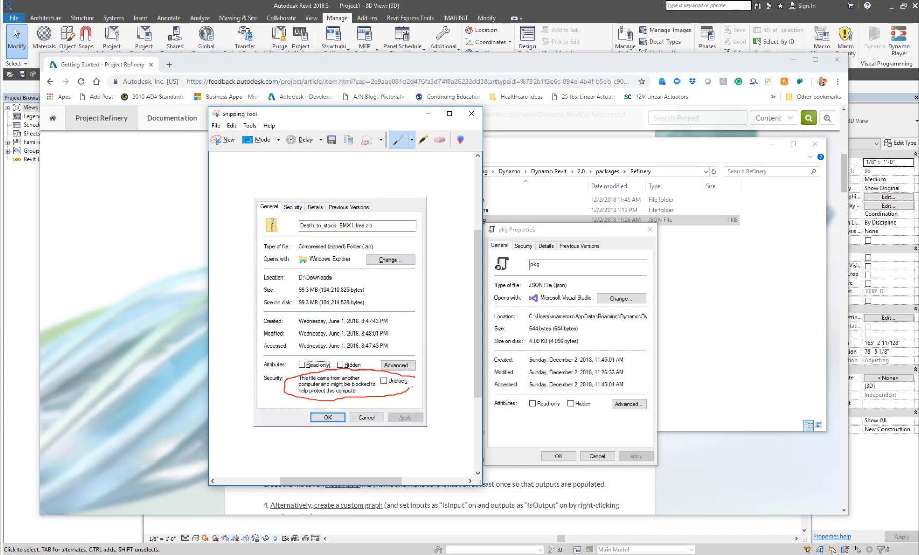
left_click(384, 381)
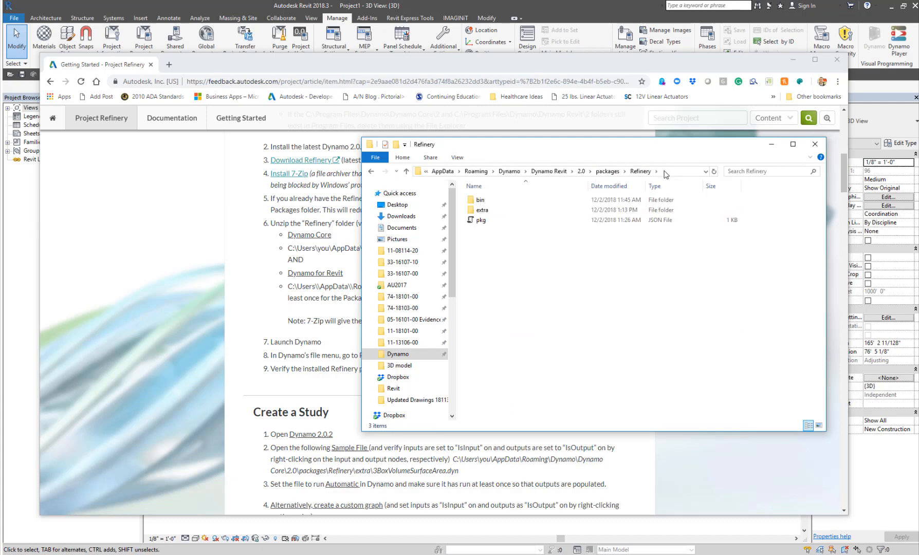
mouse_move(468, 411)
type("power")
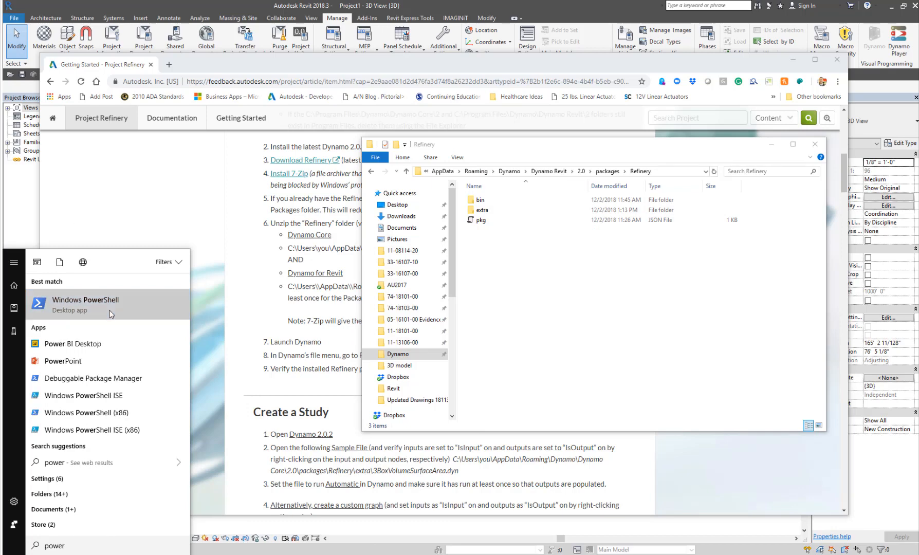
Step: Run dir -Path "...\Dynamo Revit\2.0\packages\Refinery" -Recurse | Unblock-File in PowerShell, then close it
left_click(85, 303)
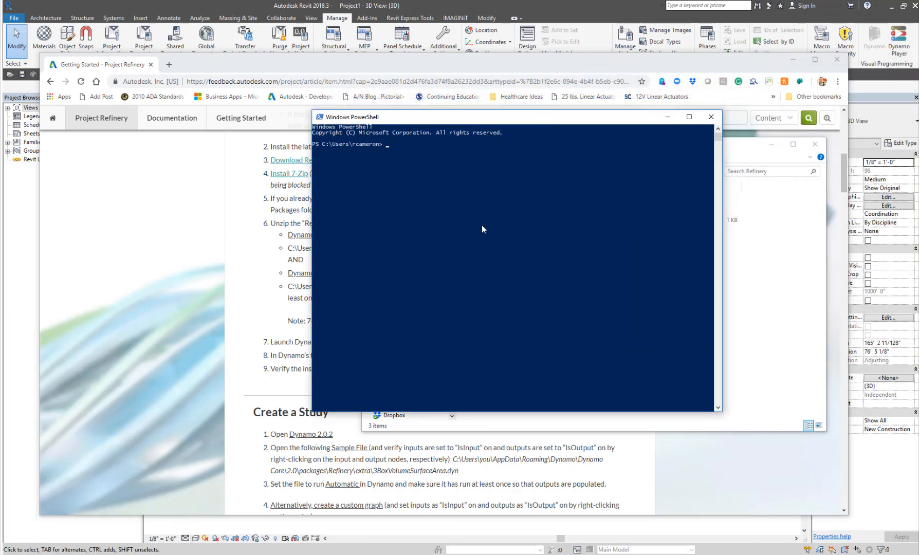
type("dir")
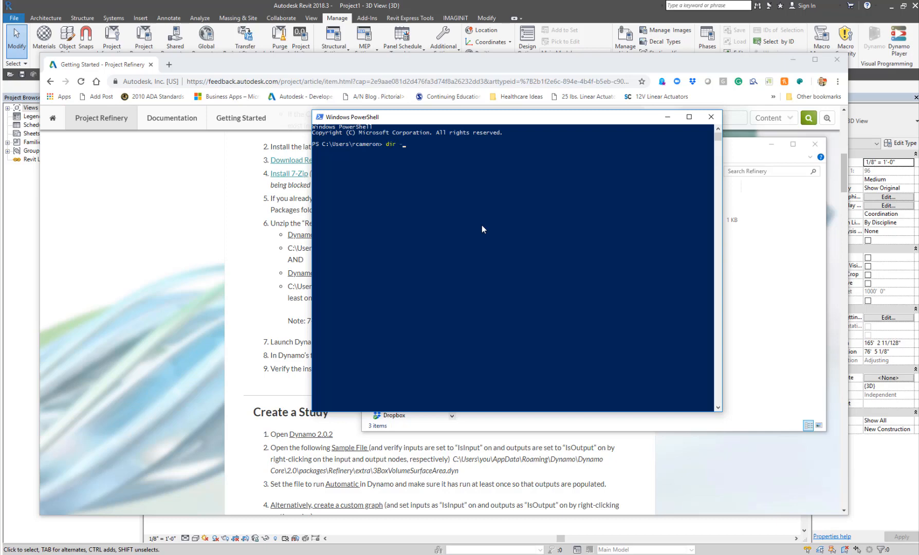
type("-Path")
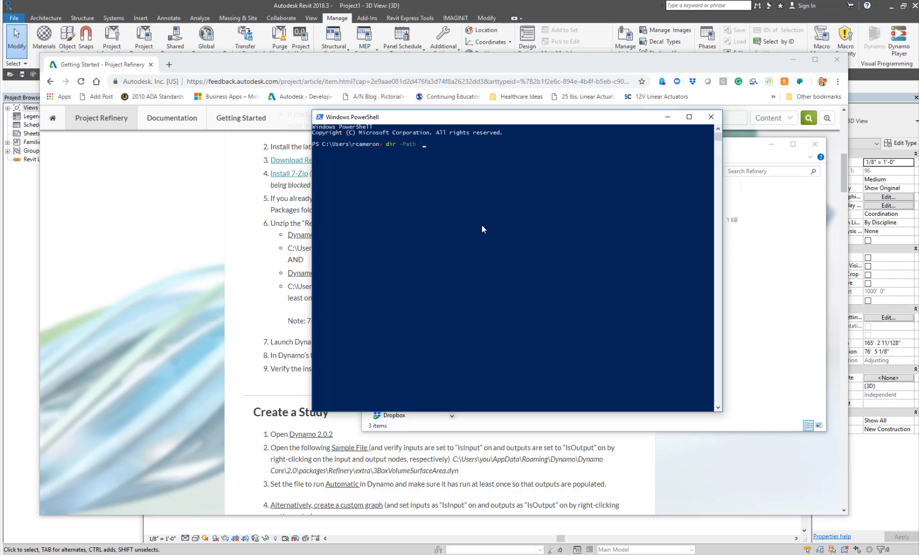
type("\"C:\\Users\\rcameron\\AppData\\Roaming\\Dynamo\\Dynamo Revit\\2.0\\packages\\Refinery\" -Recurse |")
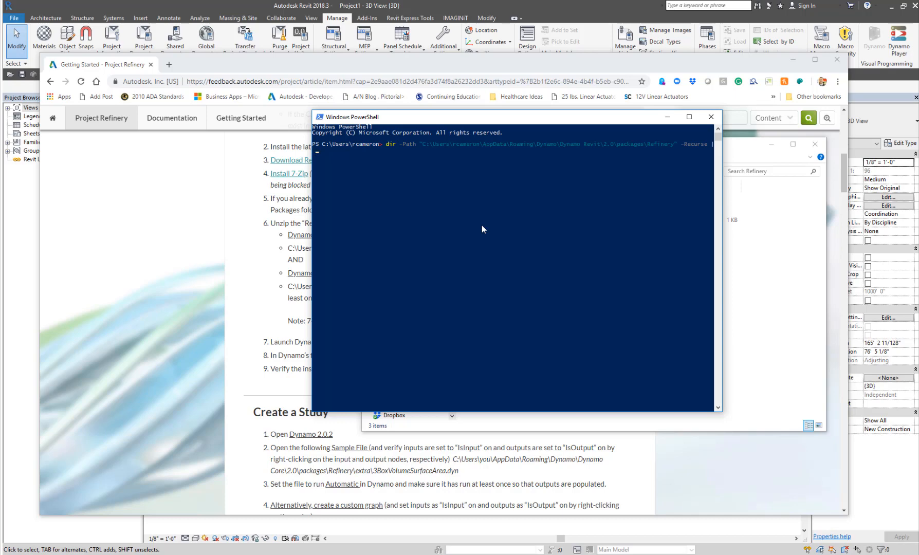
type("Unblock-File")
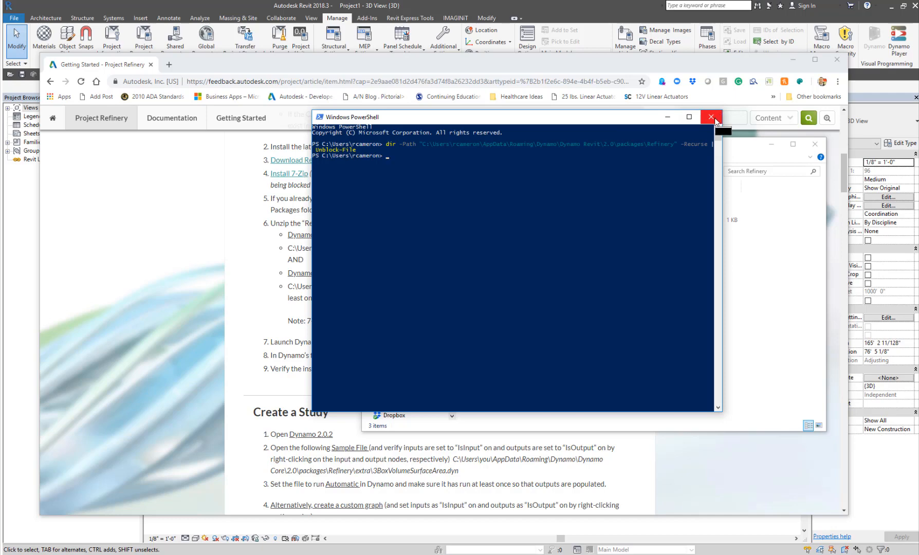
left_click(711, 117)
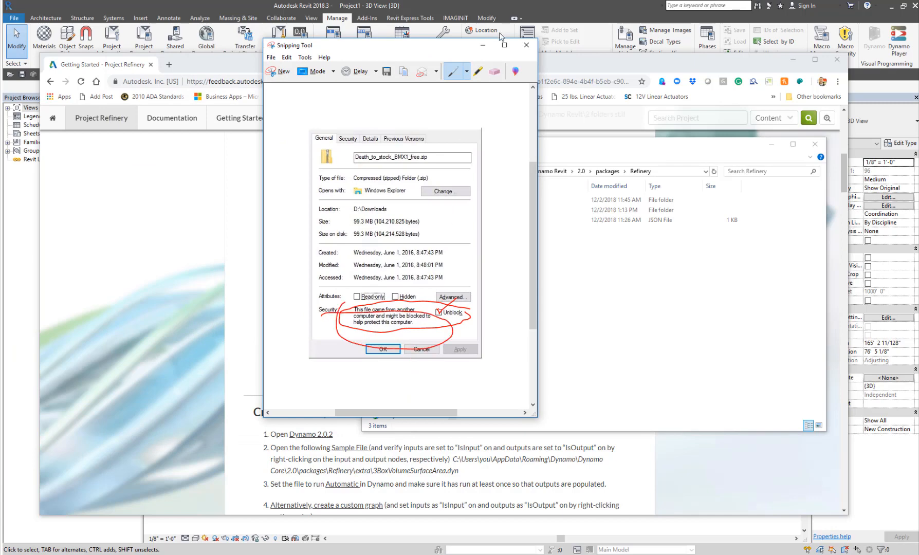
left_click(524, 44)
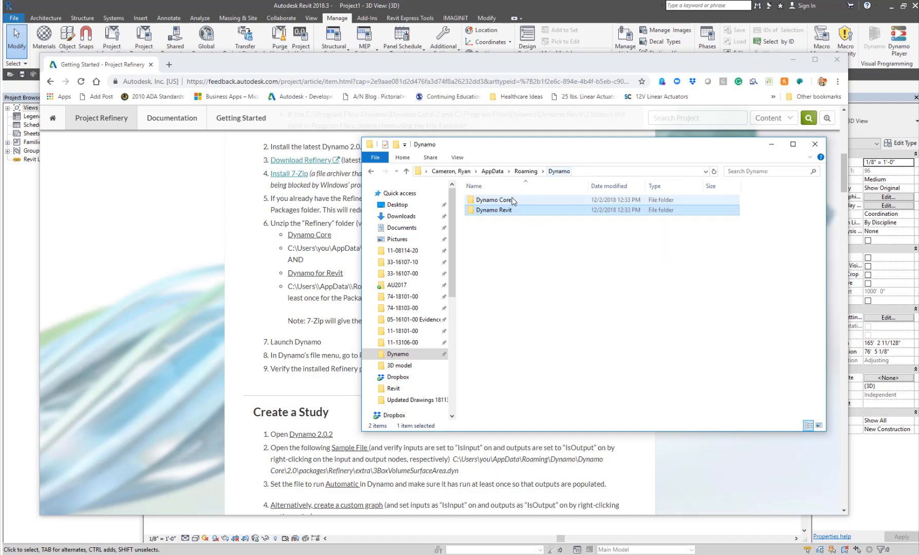
Step: Browse Dynamo Core > 2.0 > packages > Refinery in the Roaming folder
double_click(496, 200)
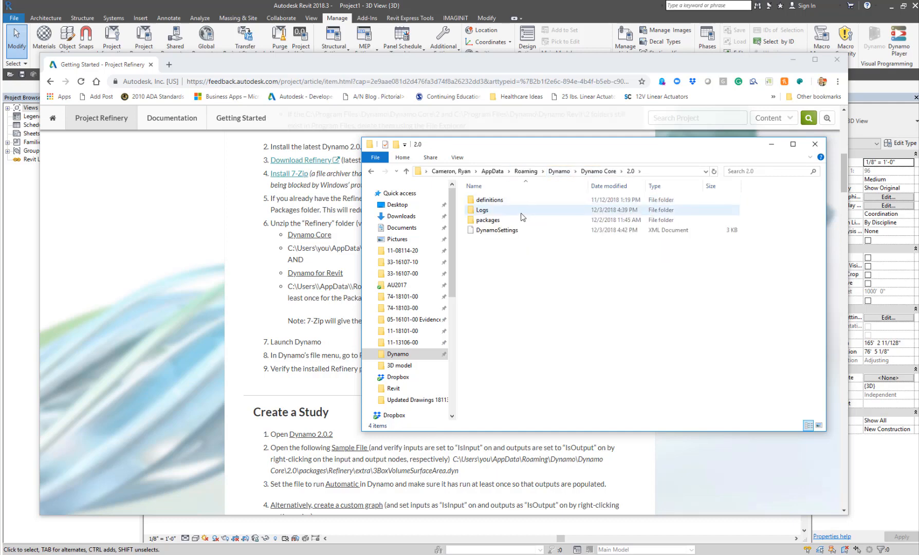
double_click(487, 219)
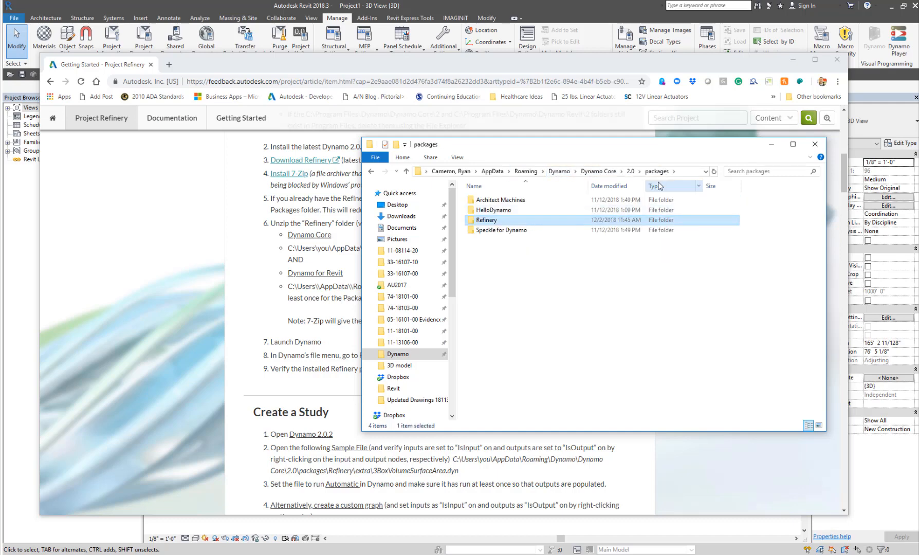
double_click(486, 220)
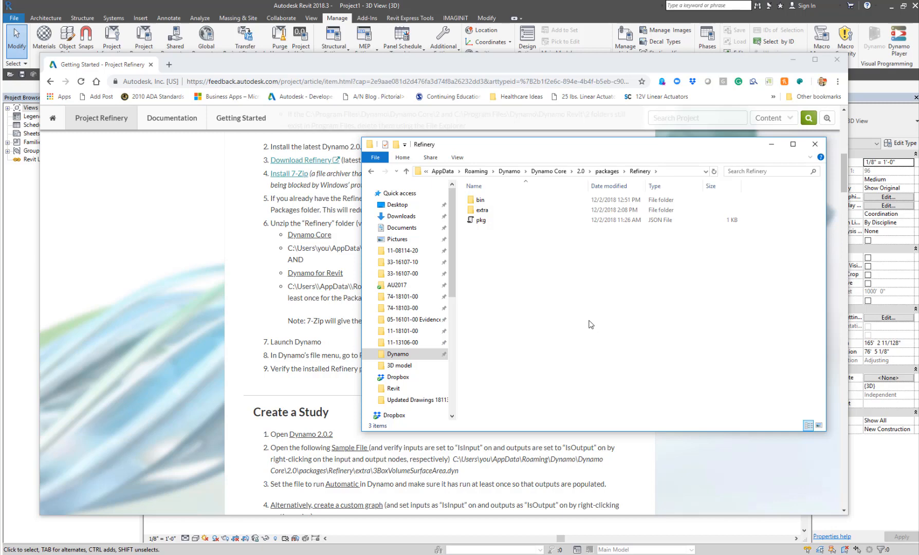
Step: Review the Dynamo Core pkg file's Properties, dismiss it and minimize Explorer
right_click(479, 220)
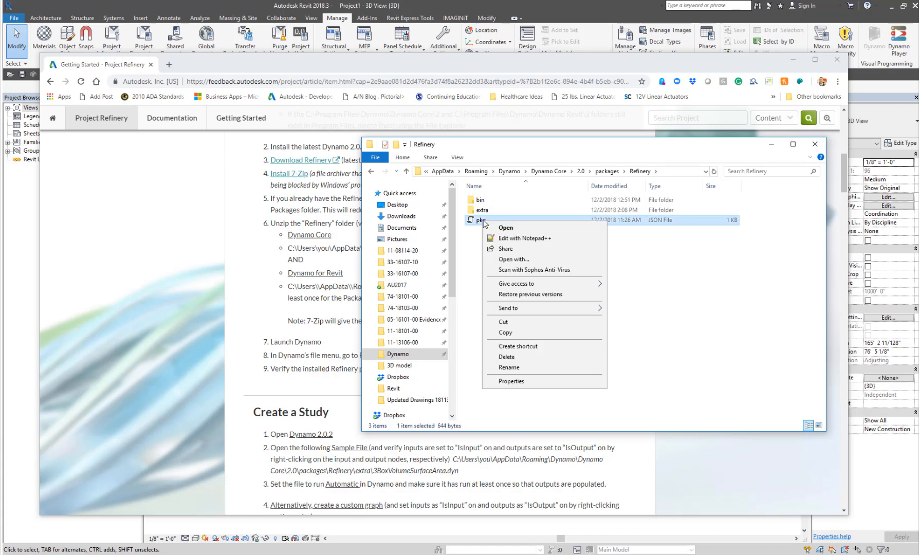
left_click(511, 382)
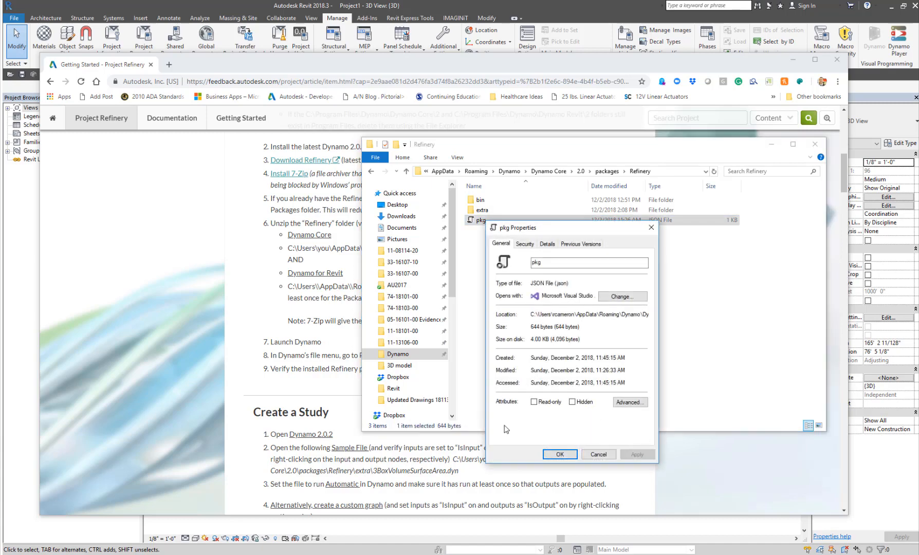
left_click(598, 454)
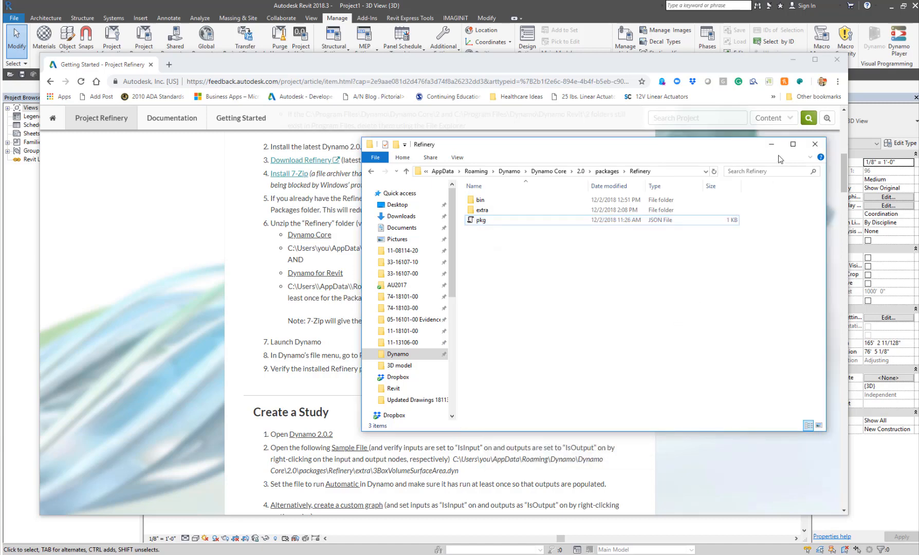
left_click(814, 144)
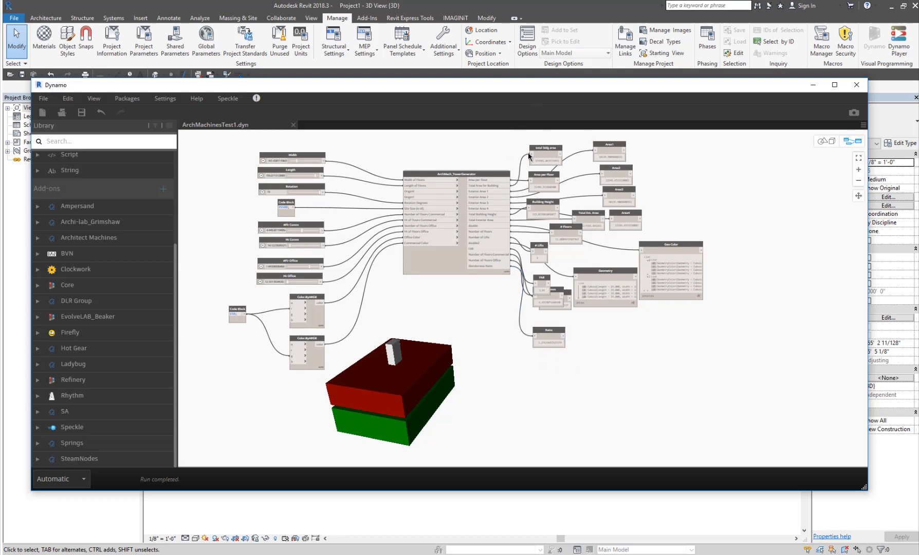
Step: Launch Refinery from Dynamo's View menu, listing one completed study with 4/4 results
right_click(548, 332)
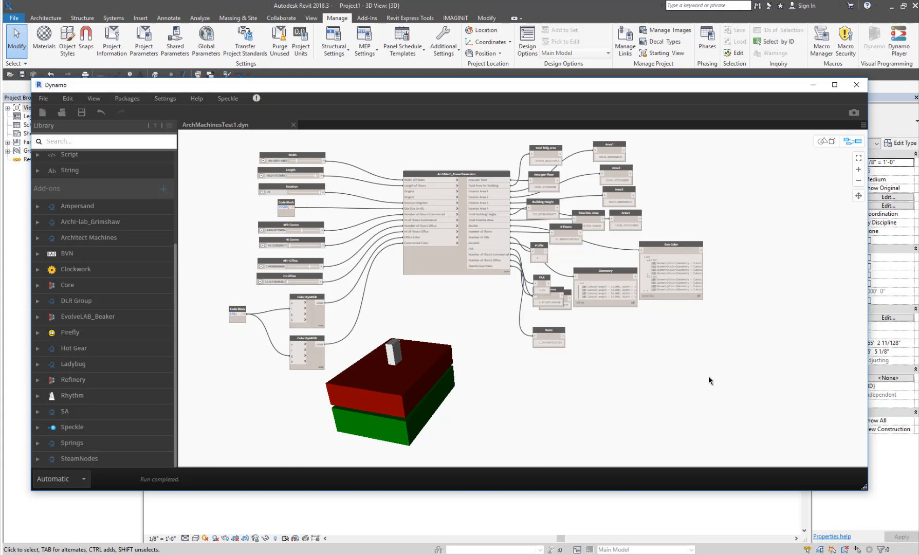
left_click(94, 98)
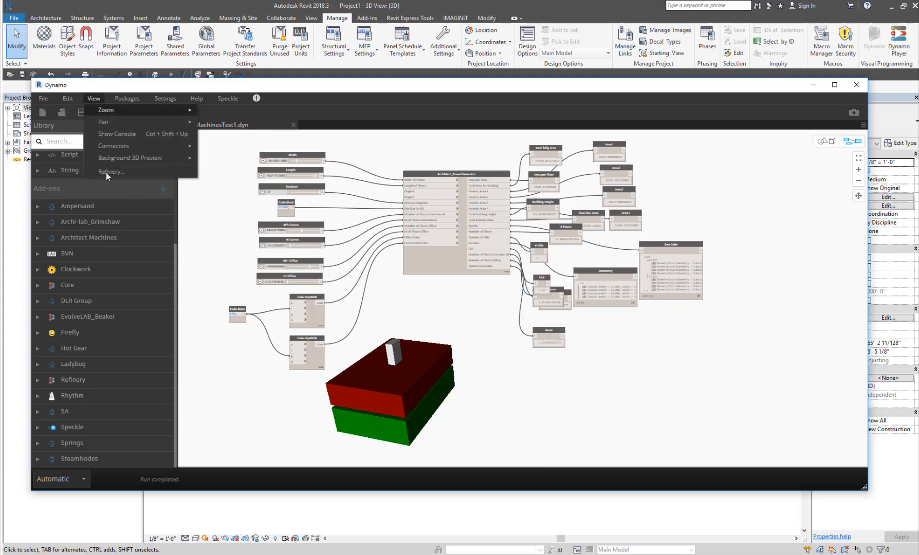
left_click(111, 172)
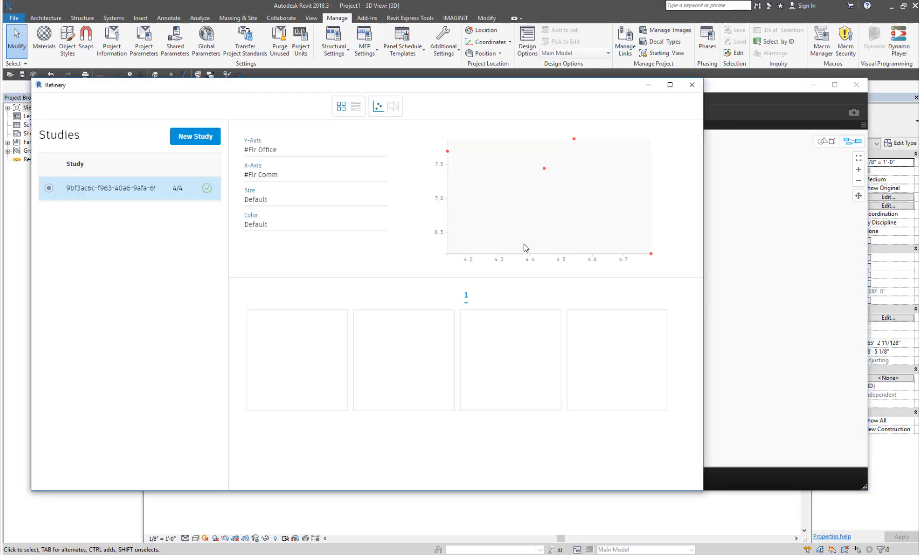
mouse_move(423, 217)
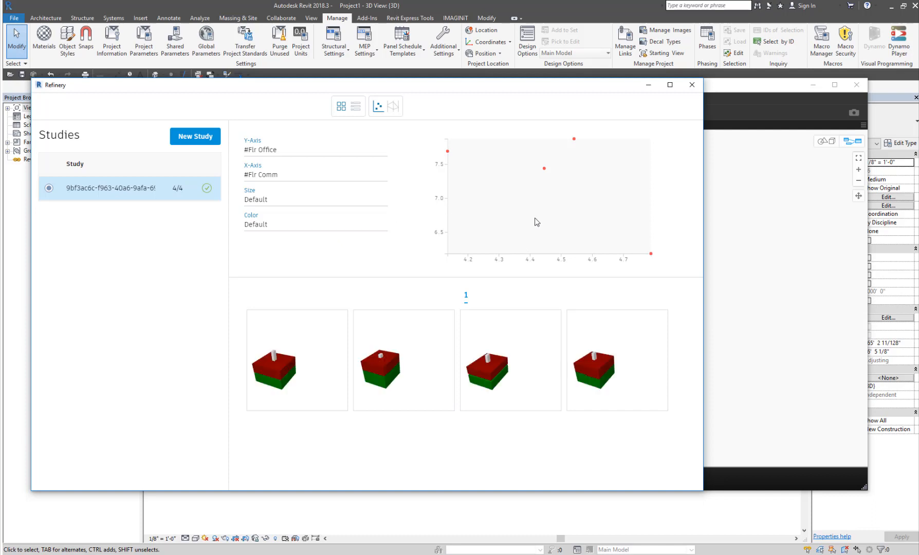
mouse_move(603, 226)
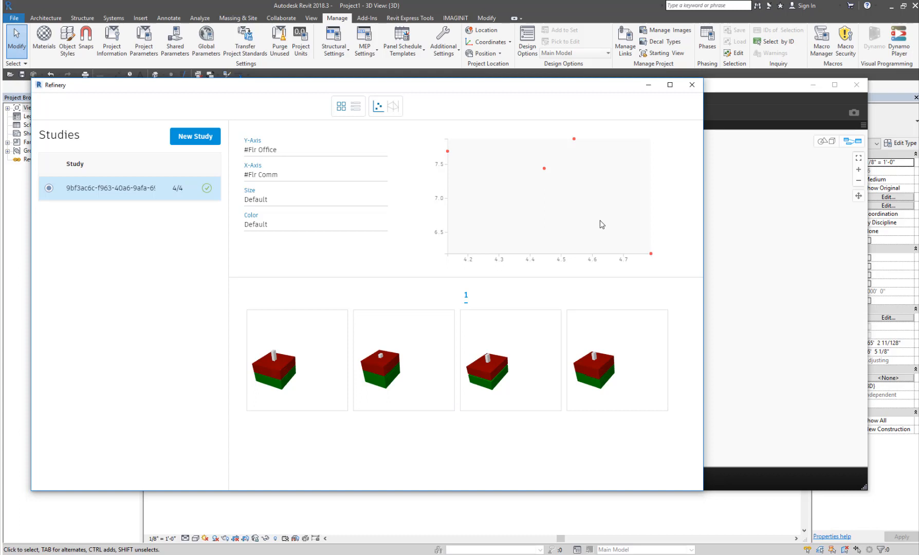
Step: Select the fourth design thumbnail to highlight its point on the scatter chart
left_click(617, 360)
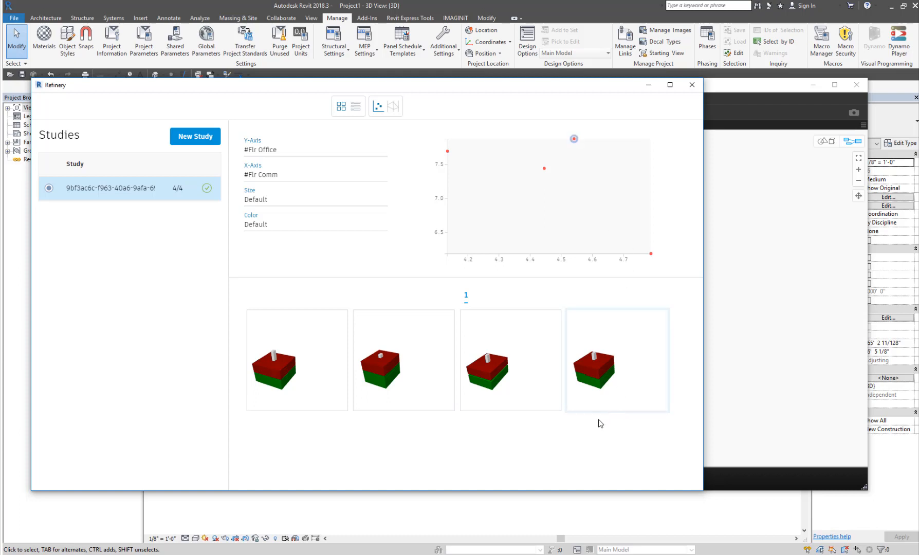